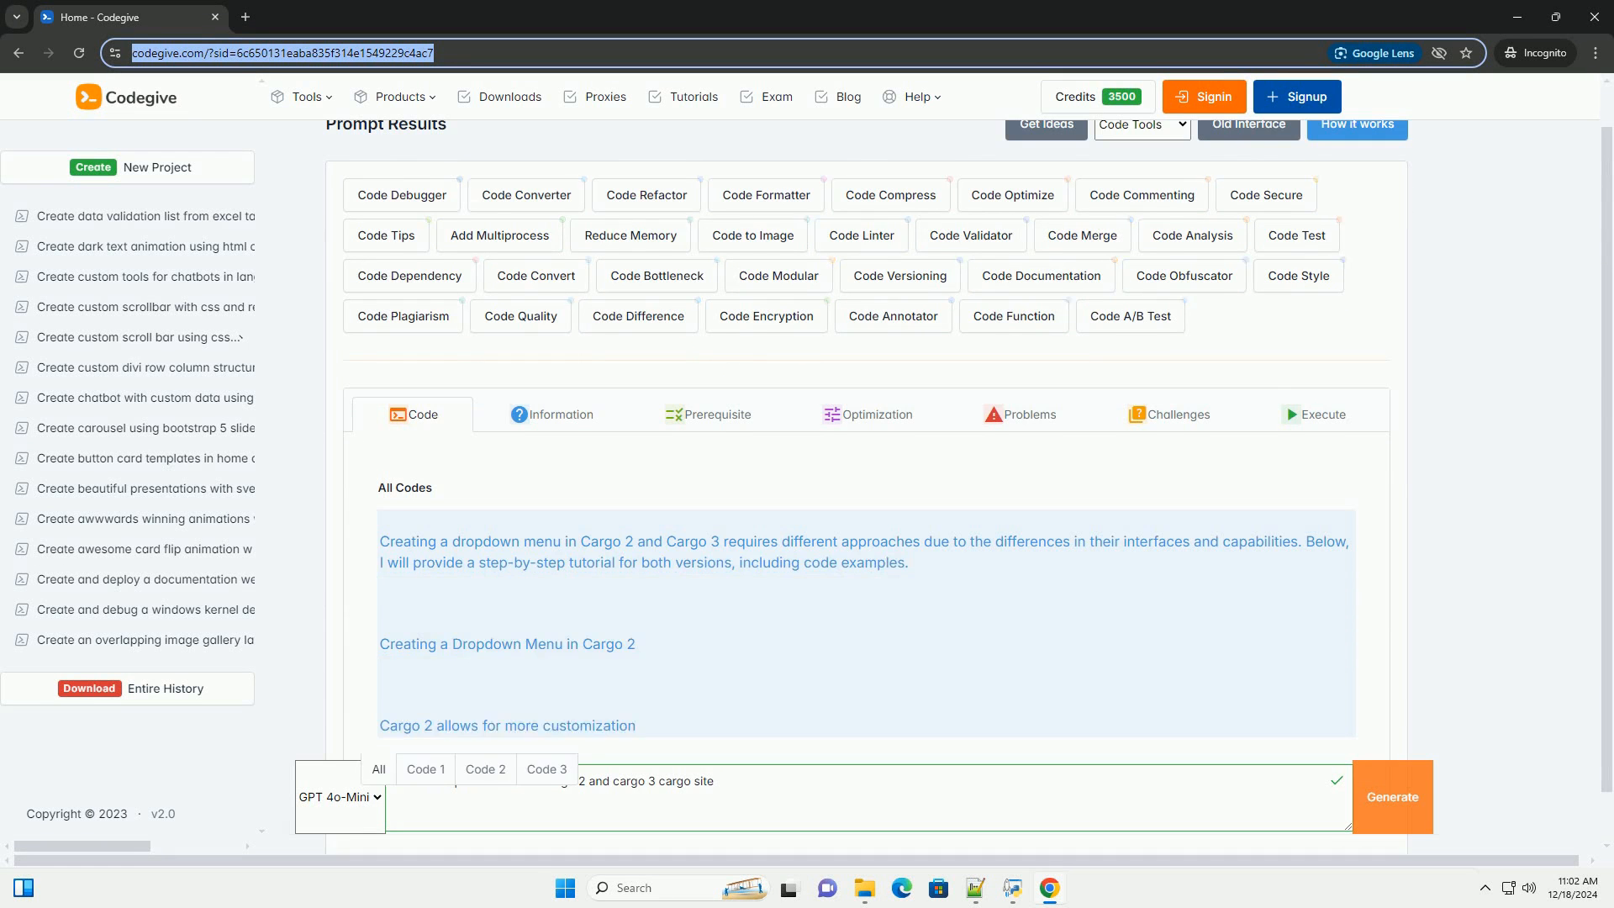
scroll("down", 3)
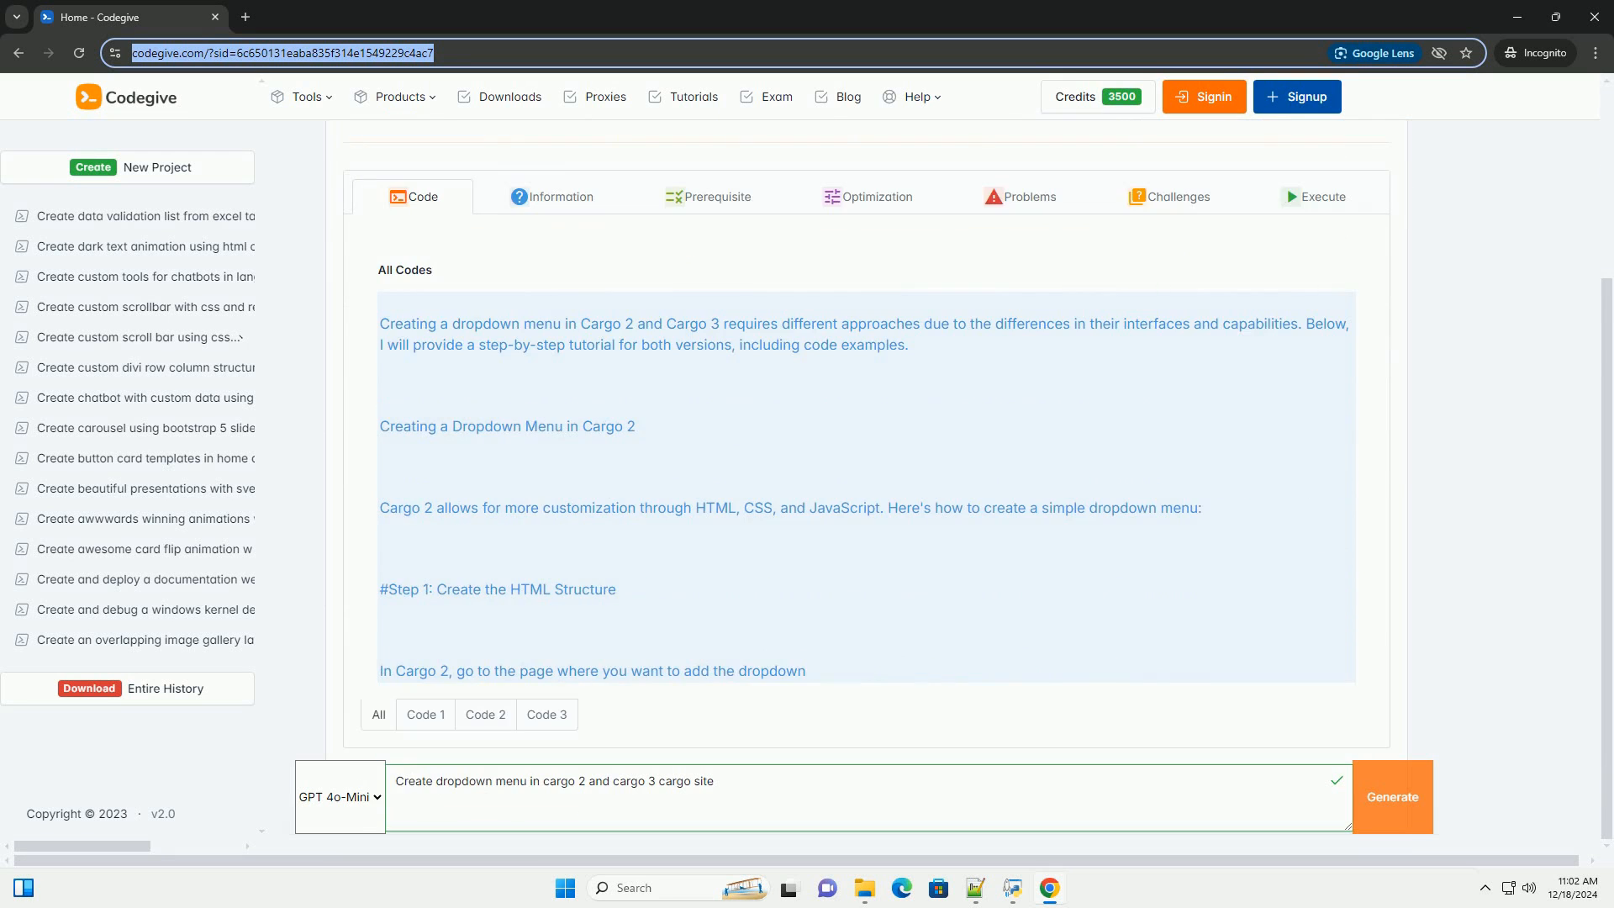
scroll("down", 3)
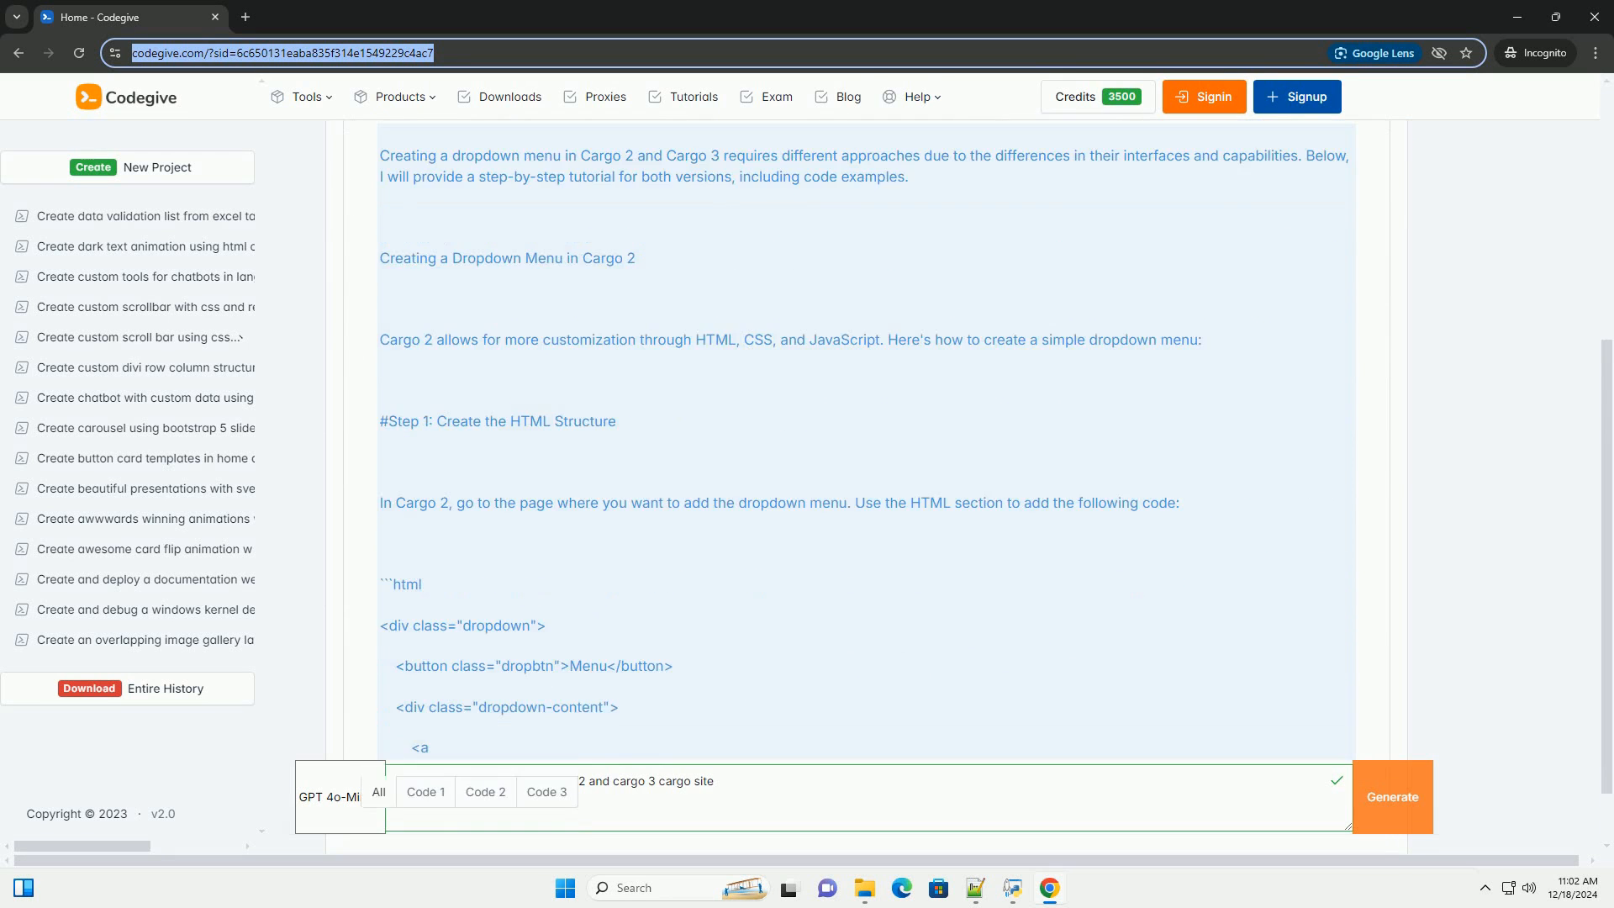
scroll("down", 3)
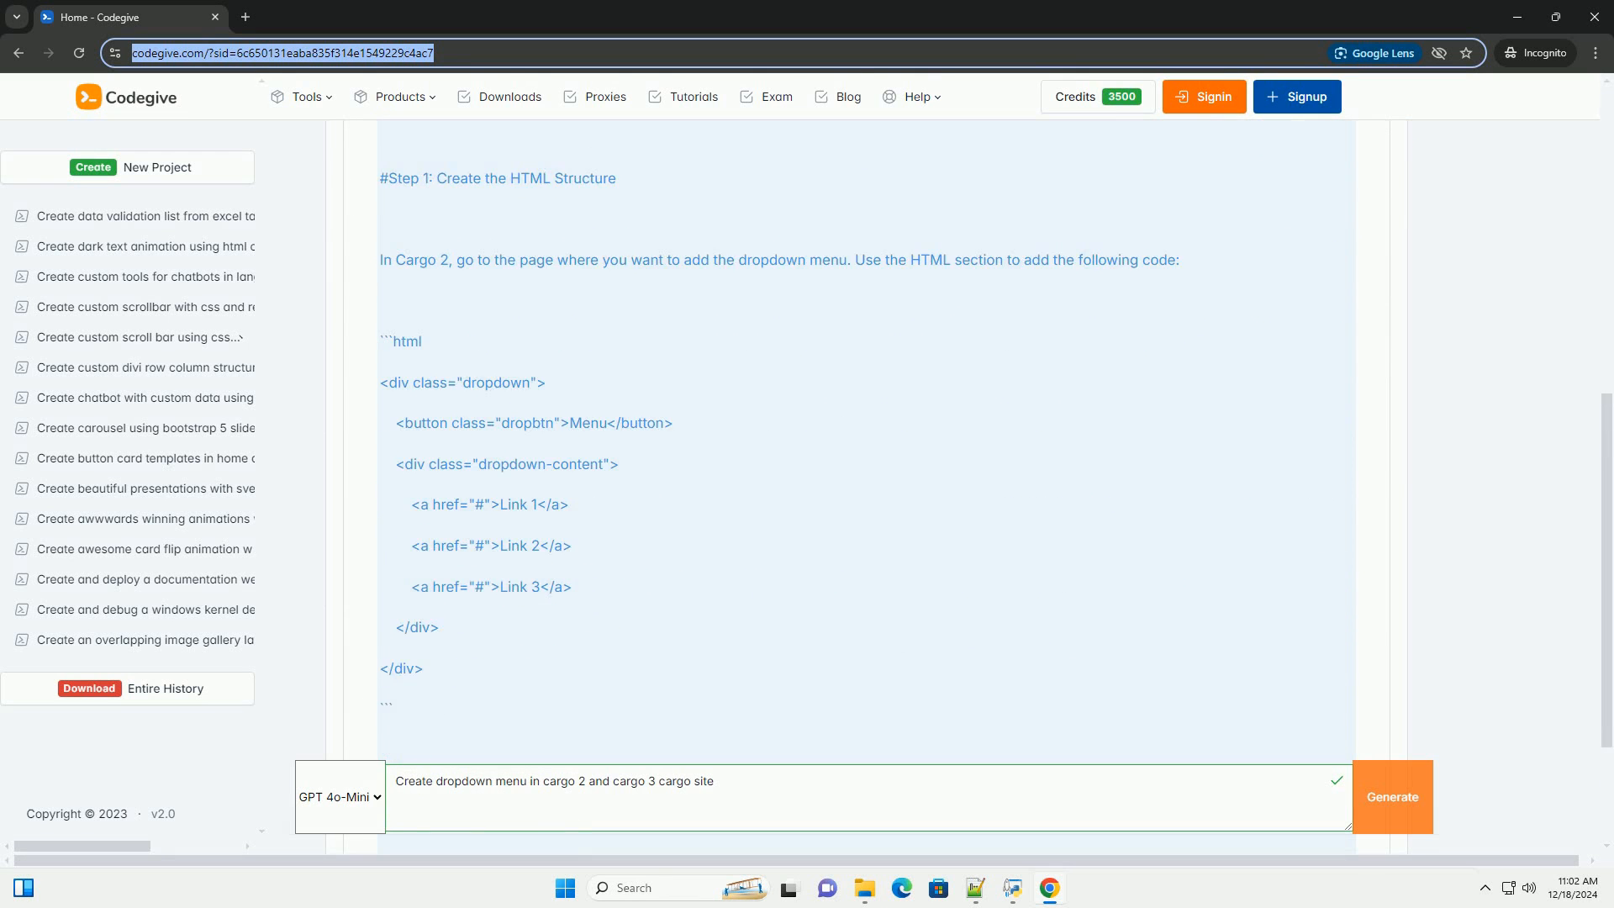
scroll("down", 3)
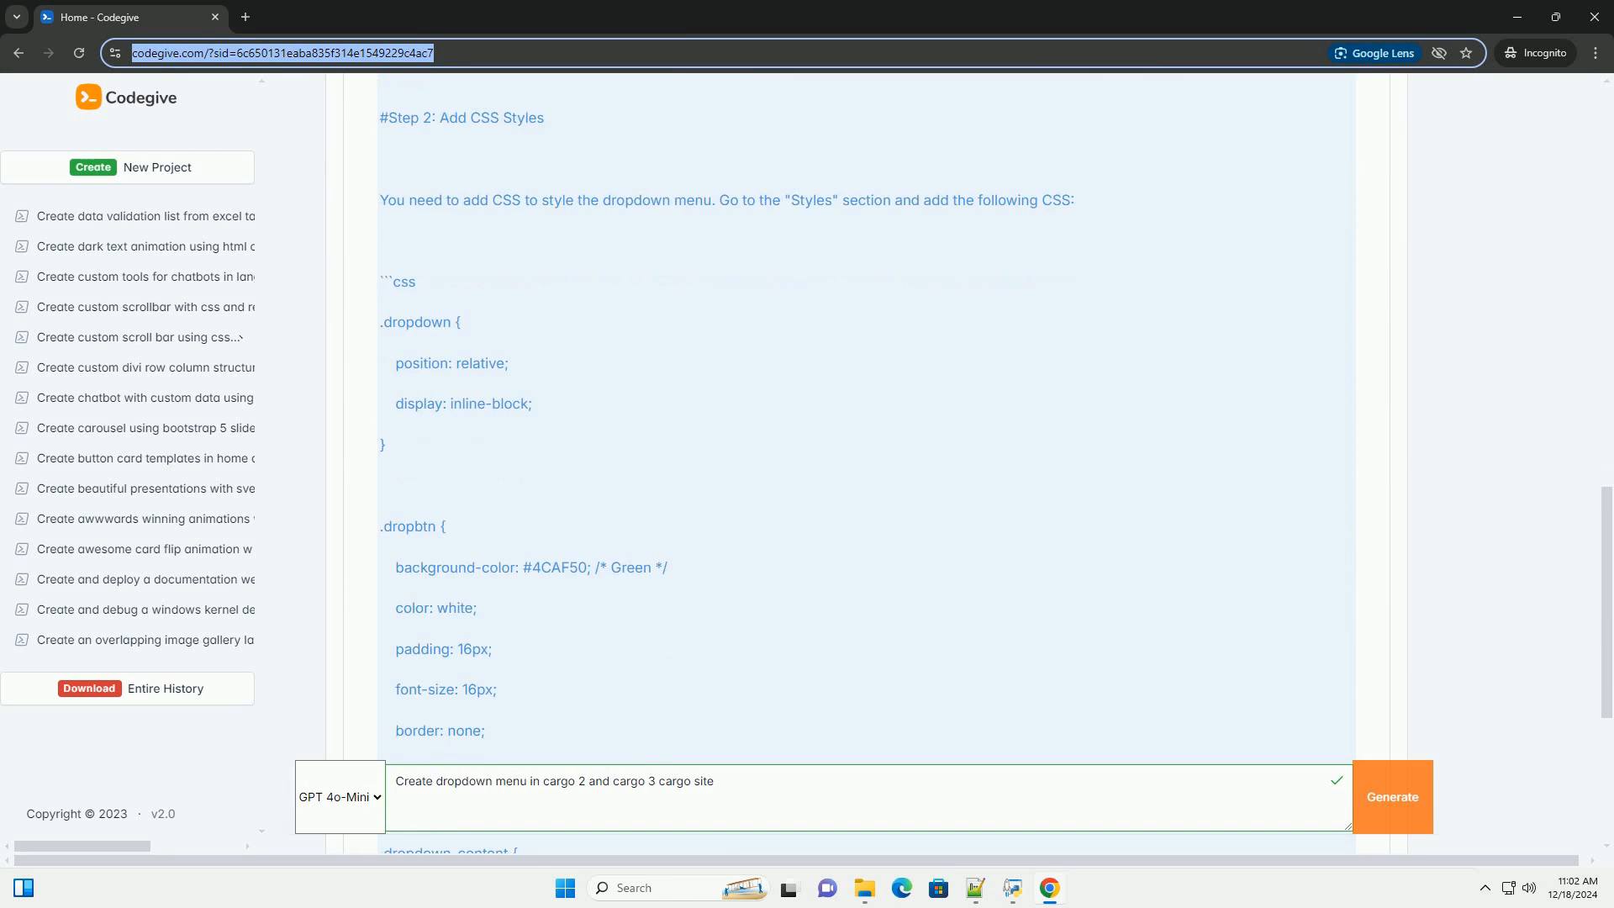
scroll("down", 3)
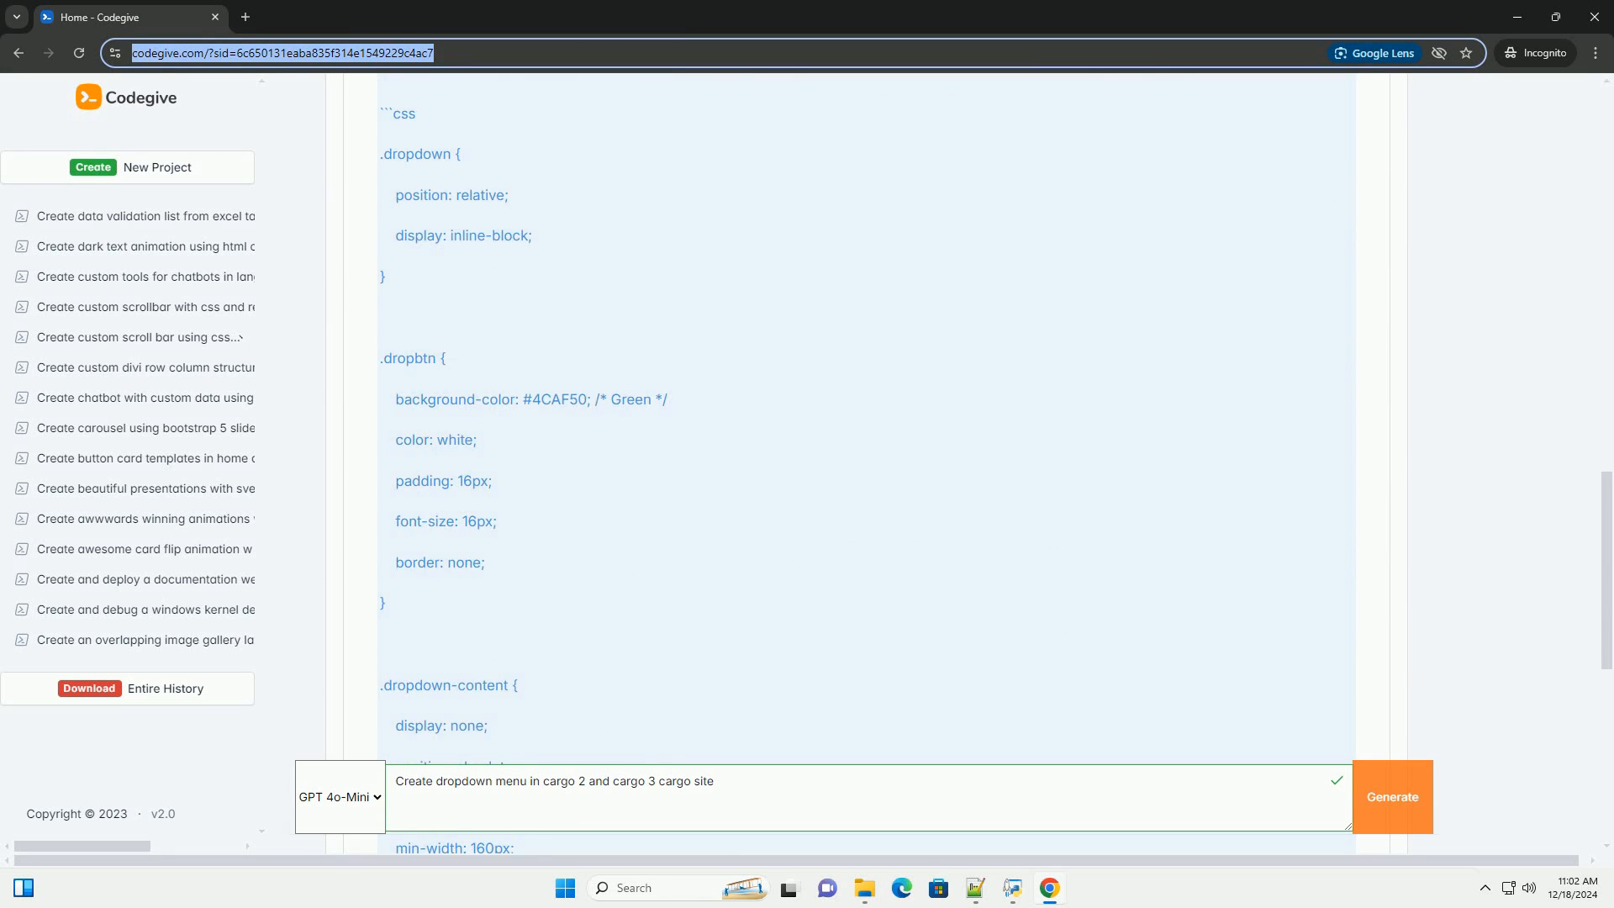
scroll("down", 3)
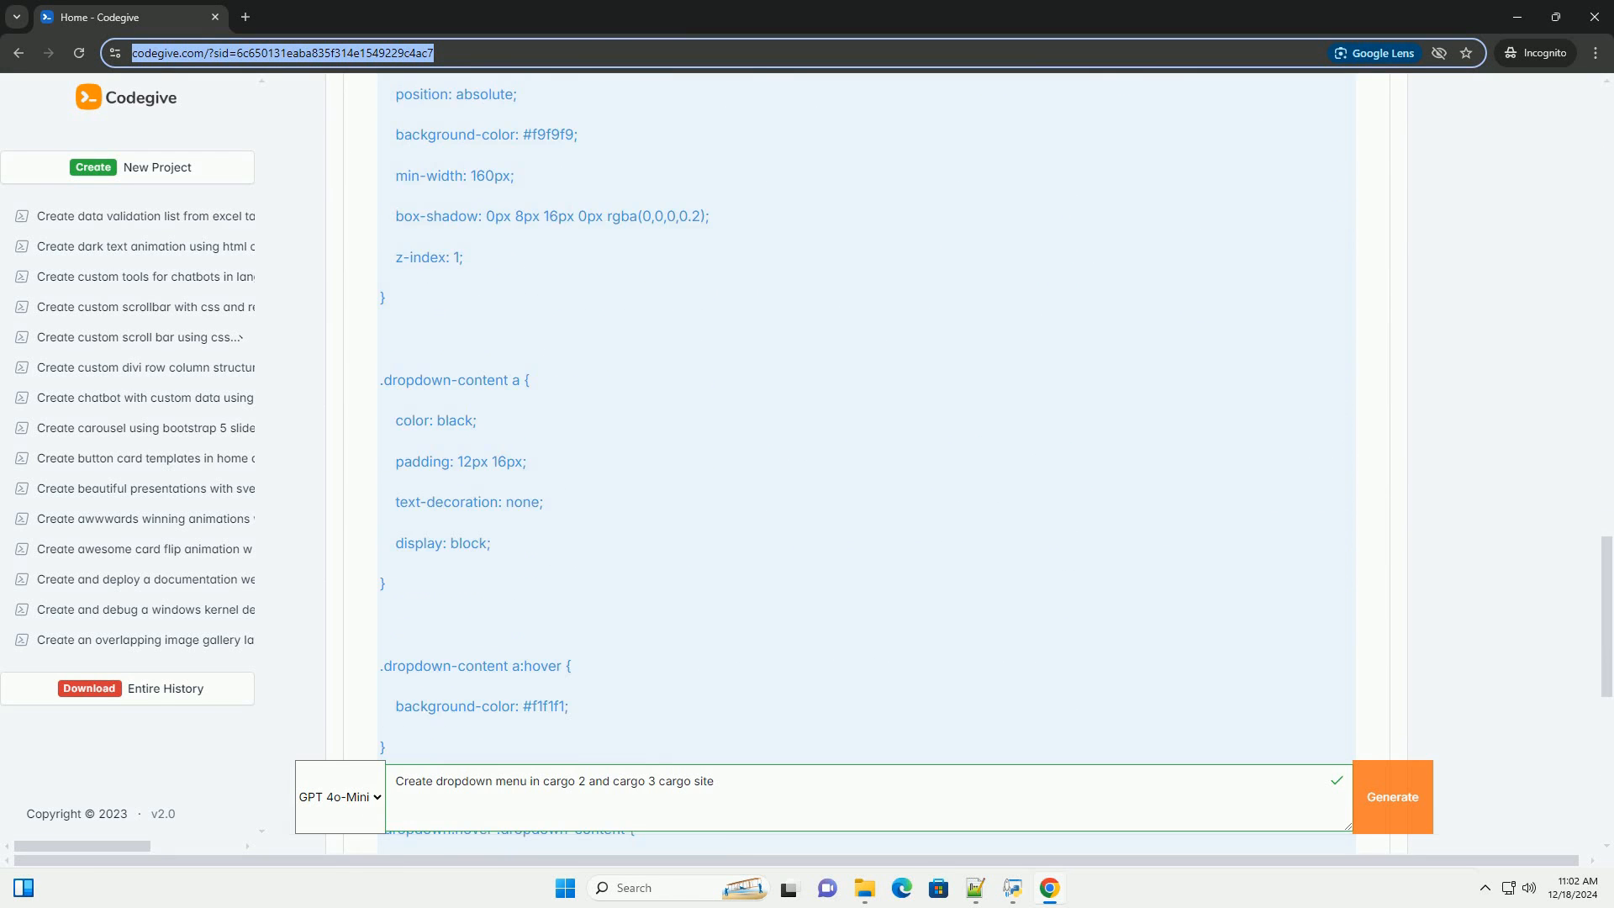
scroll("down", 3)
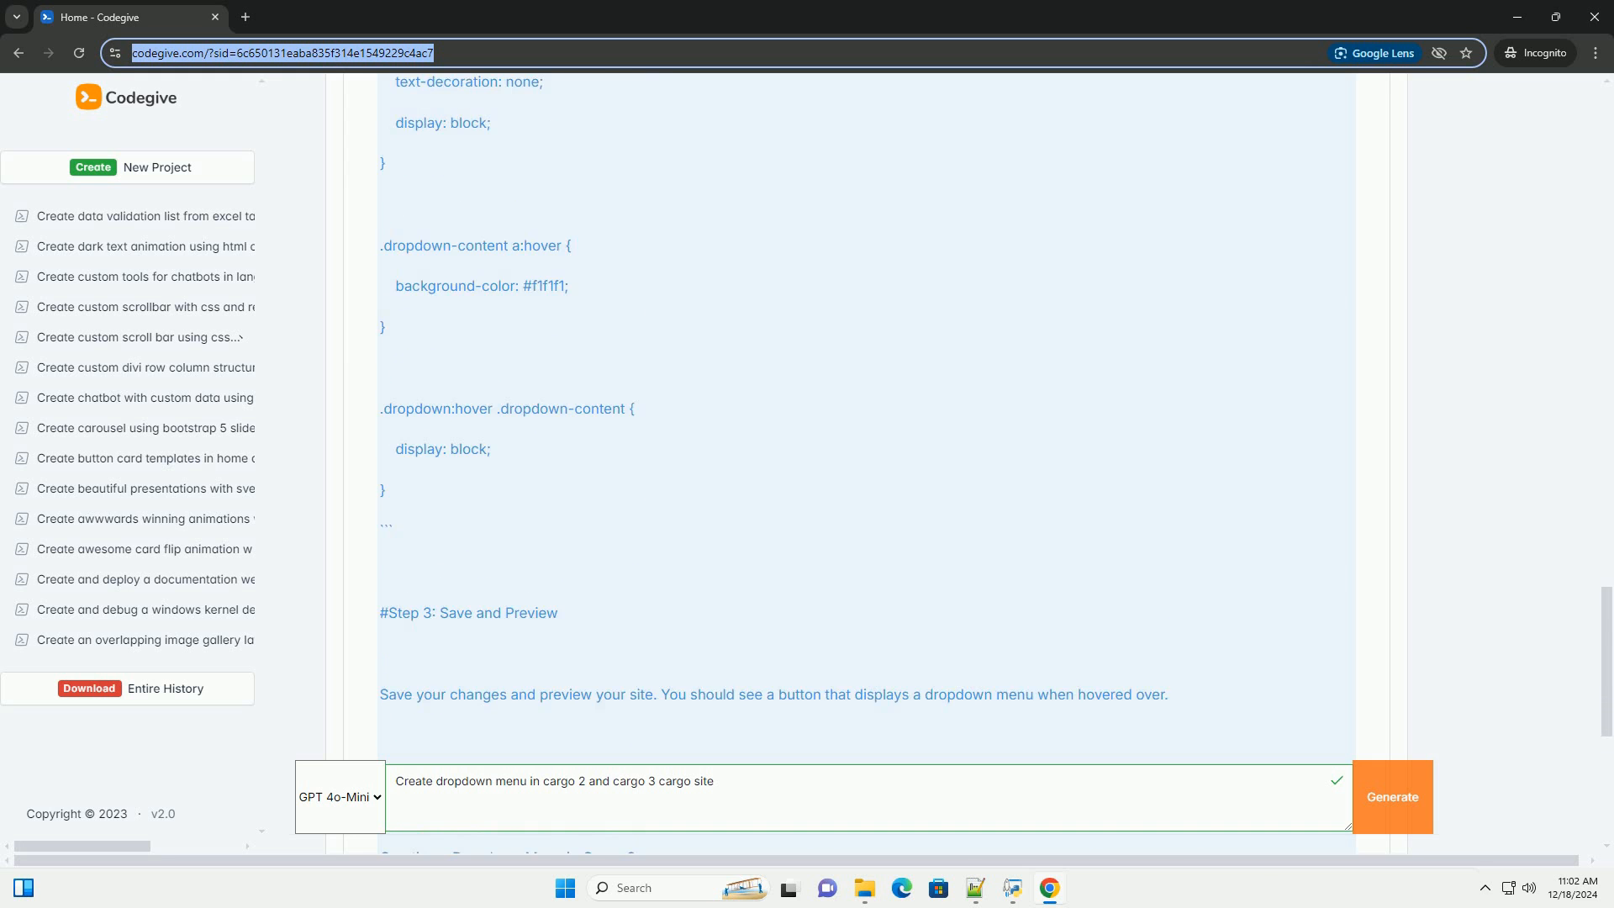
scroll("down", 3)
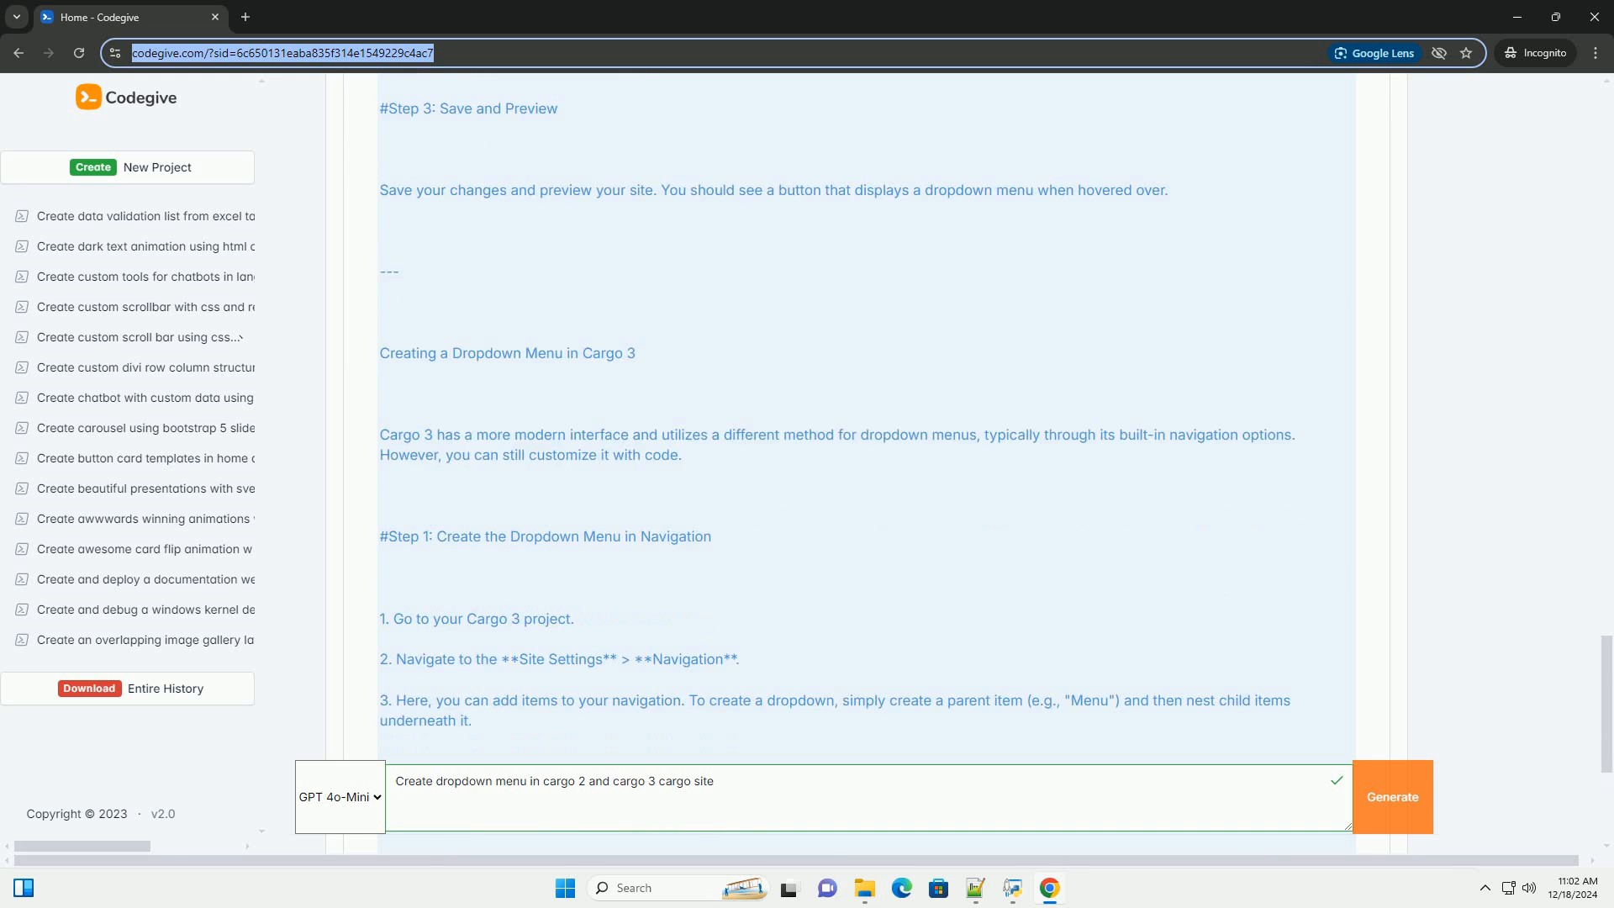
scroll("down", 3)
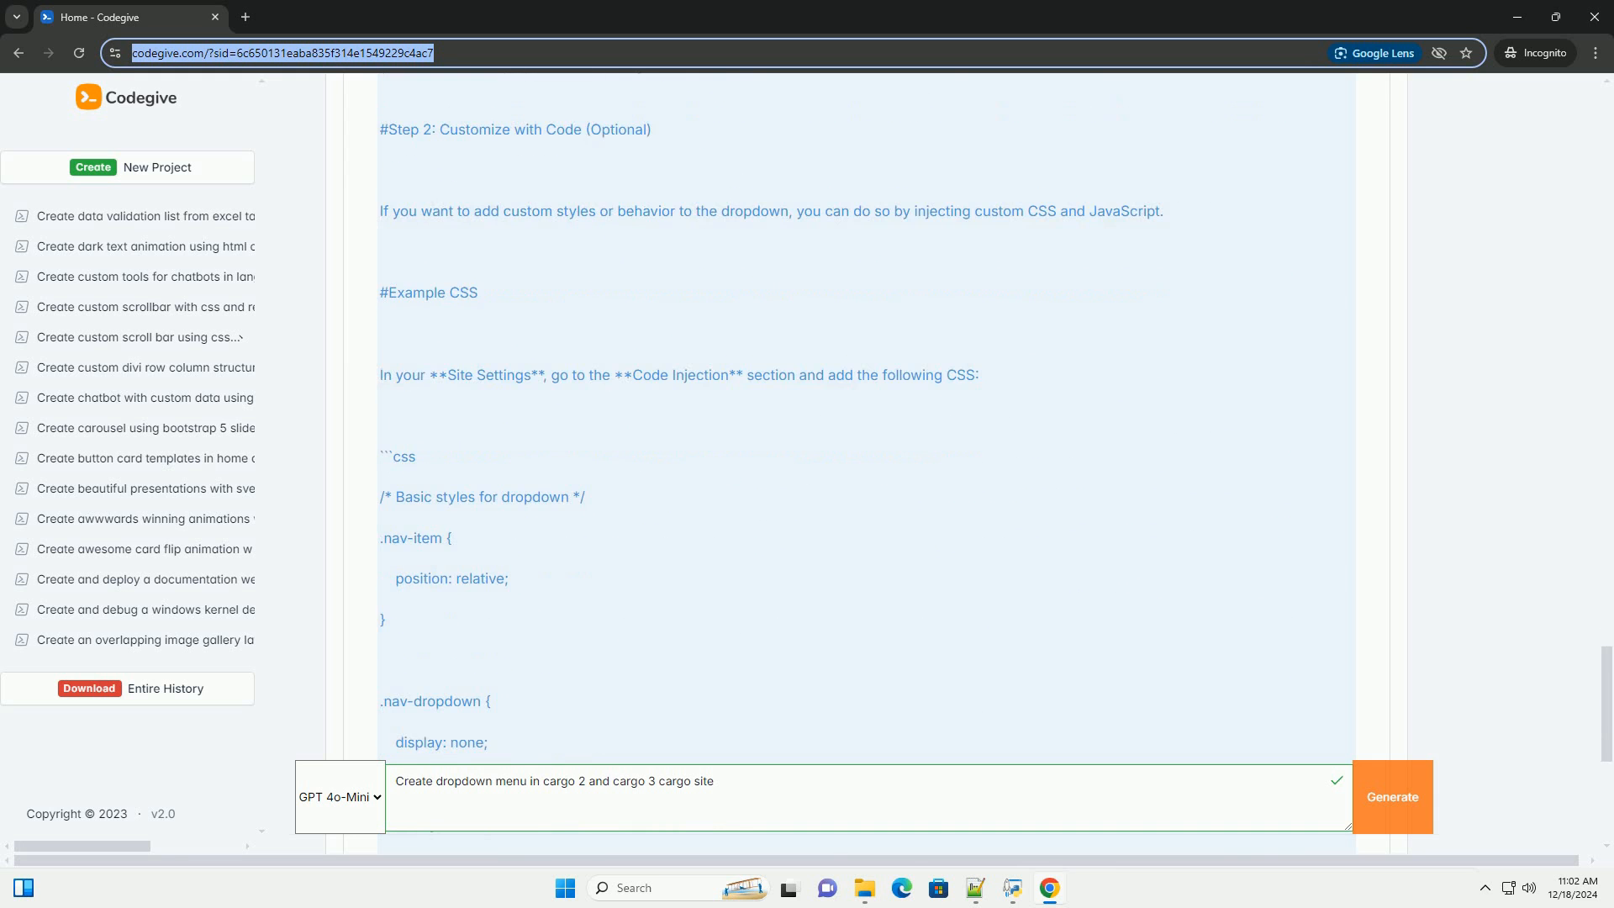
scroll("down", 3)
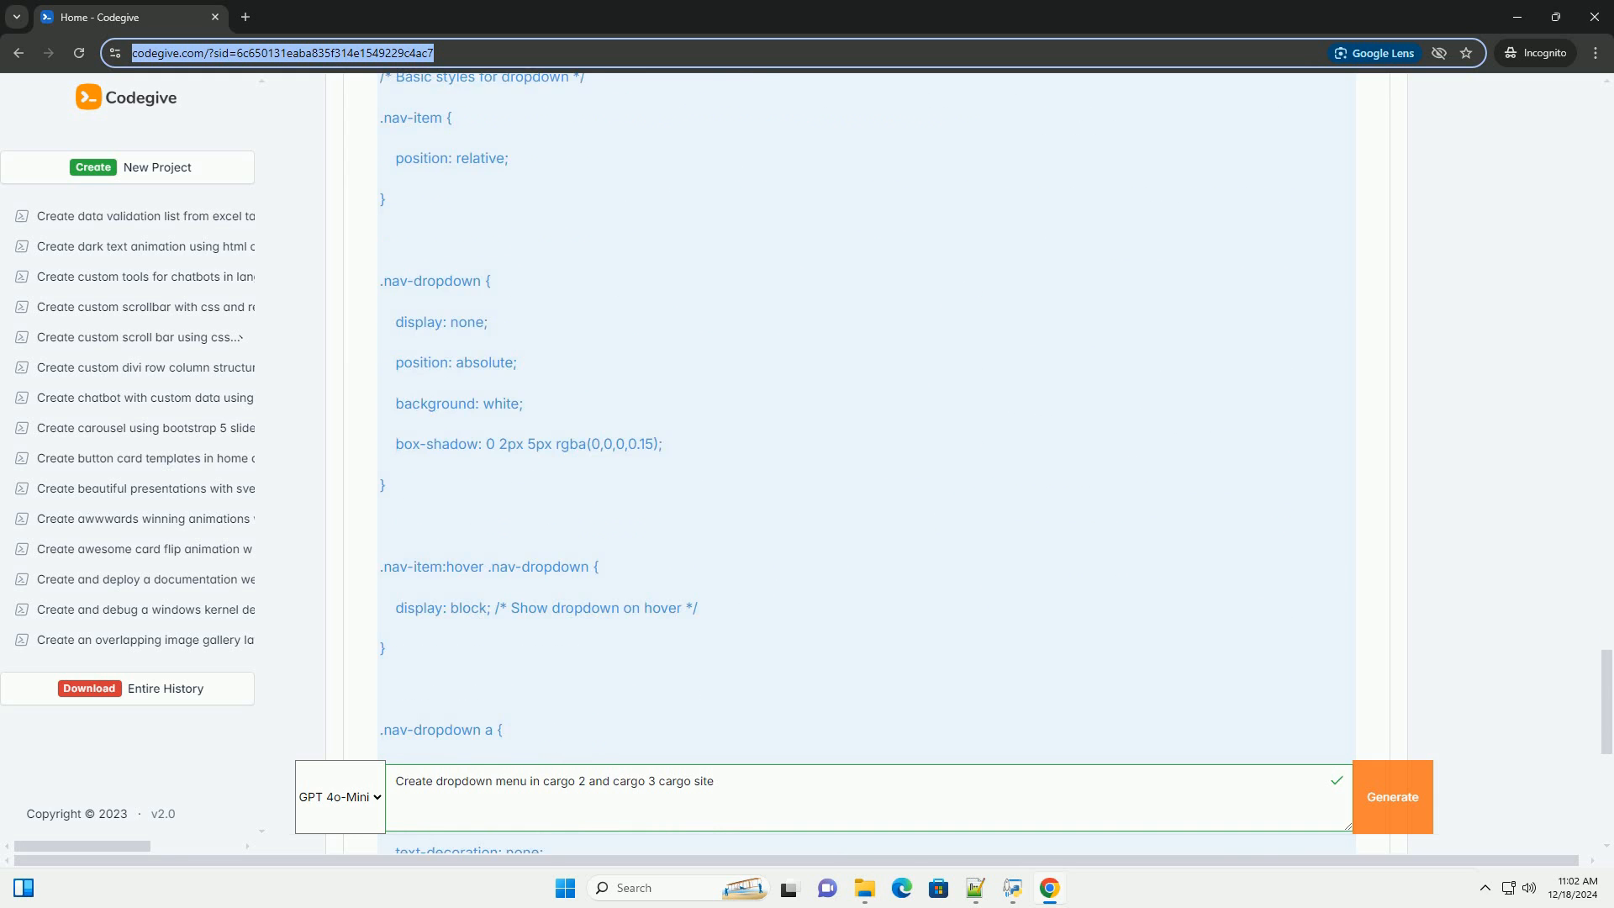
scroll("down", 3)
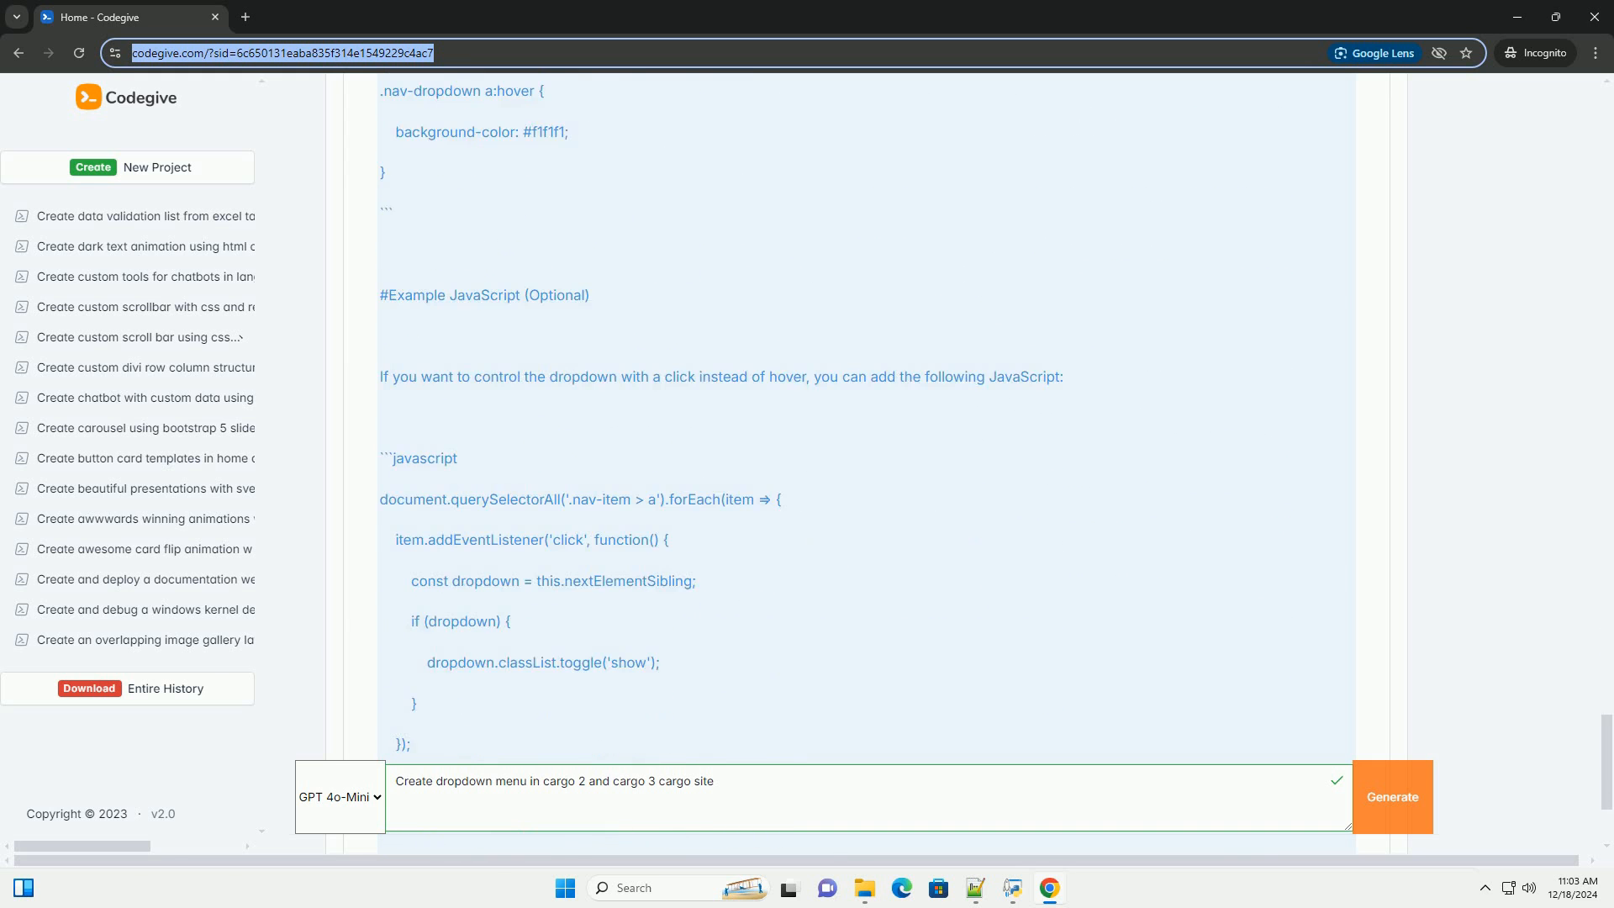
scroll("down", 3)
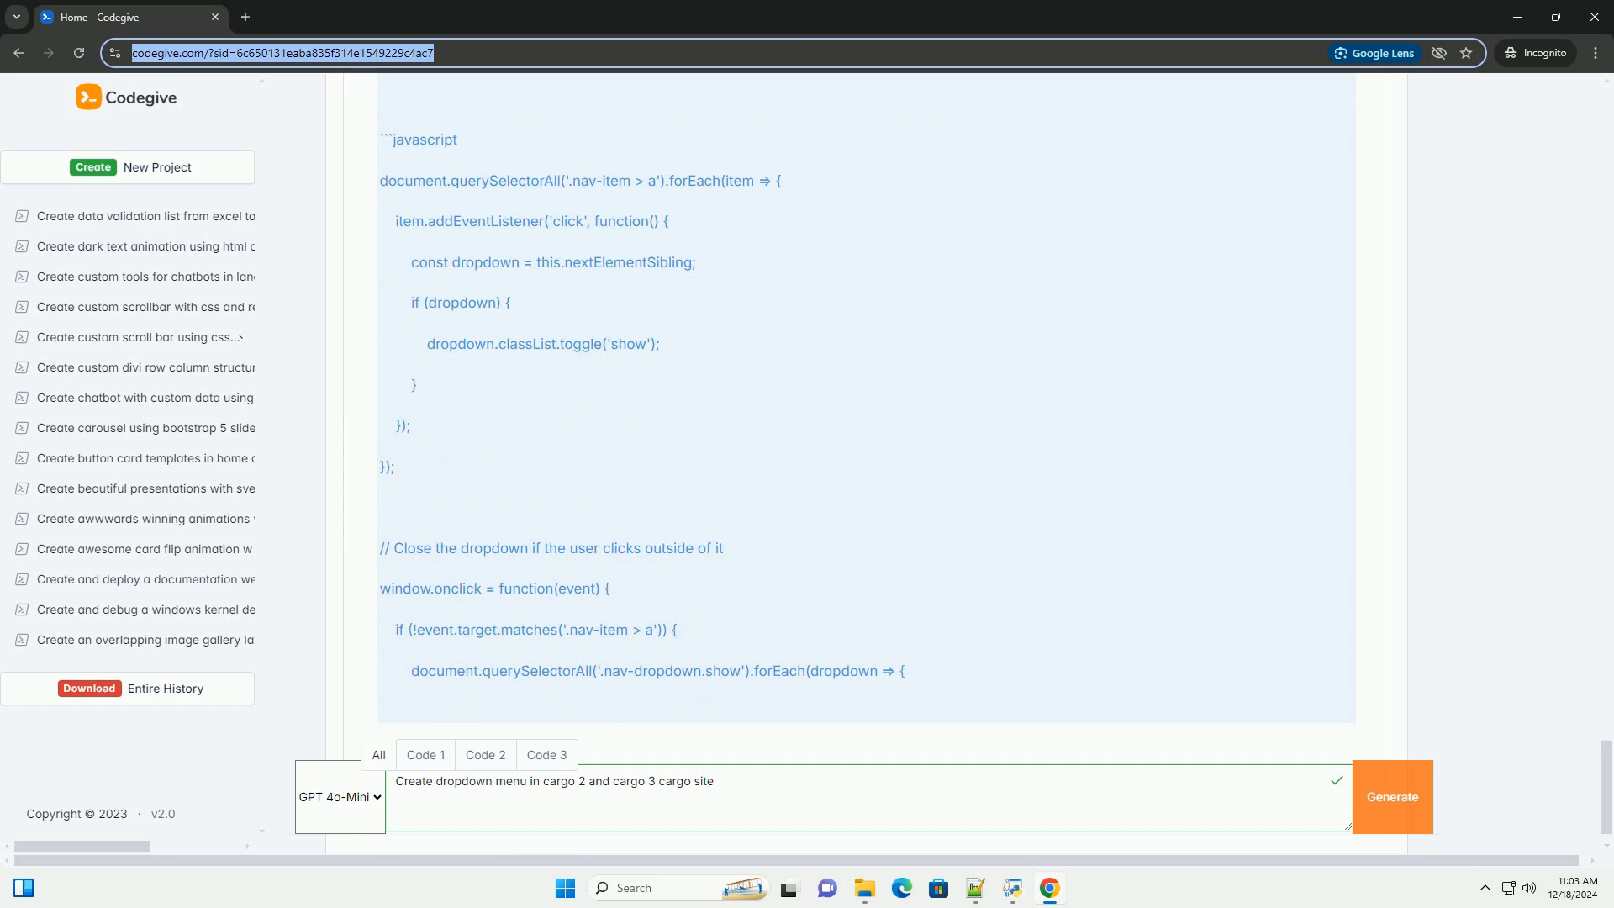
scroll("down", 3)
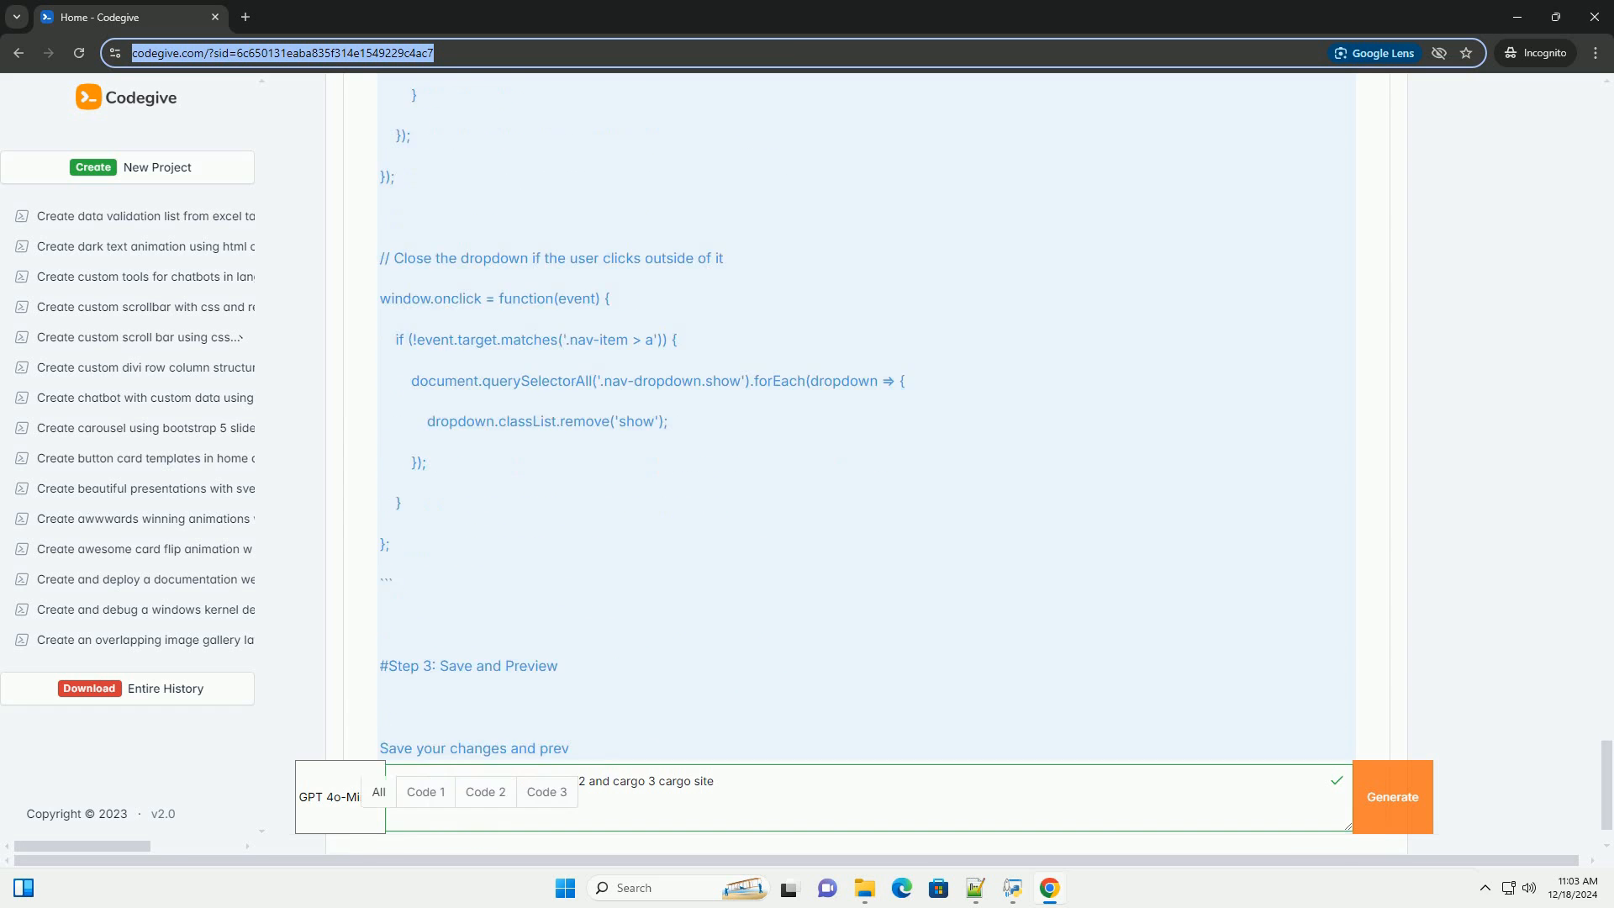